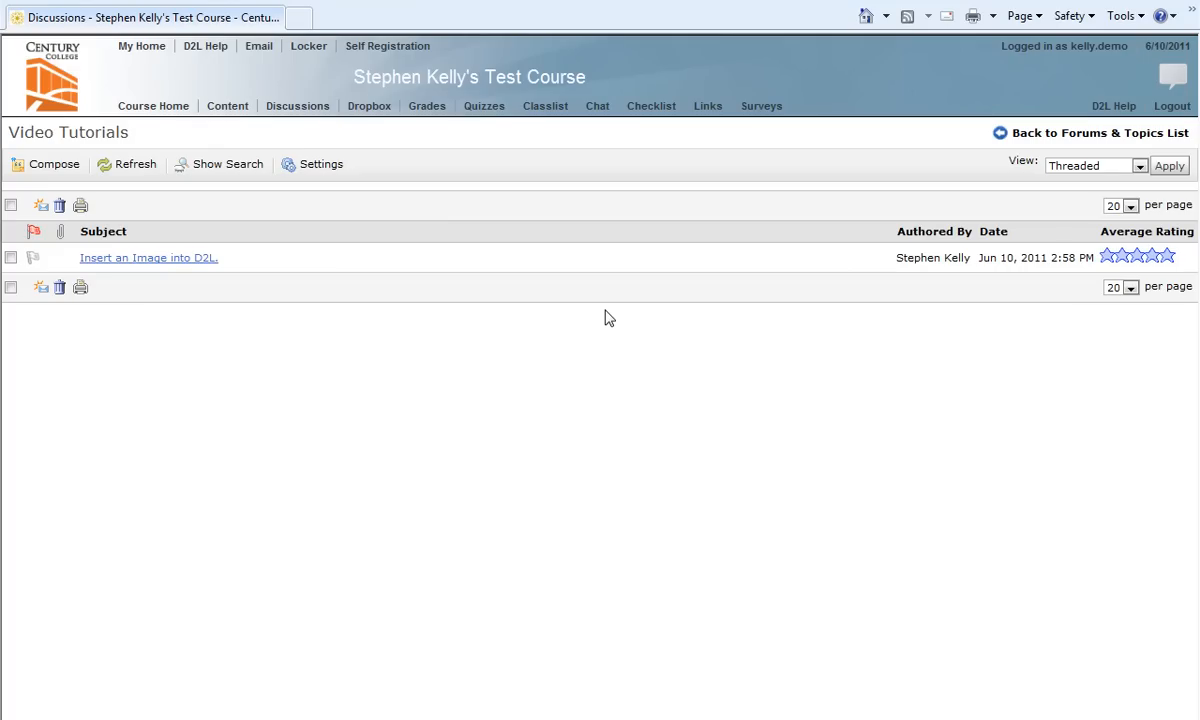
mouse_move(156, 284)
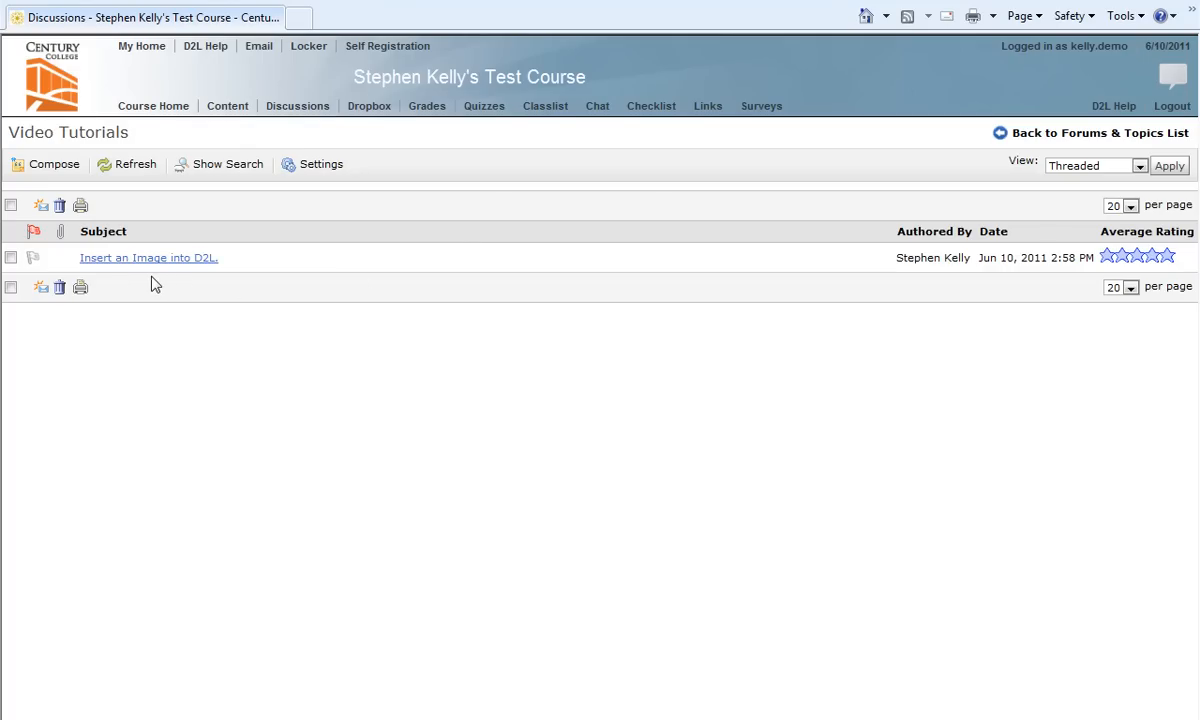
mouse_move(152, 272)
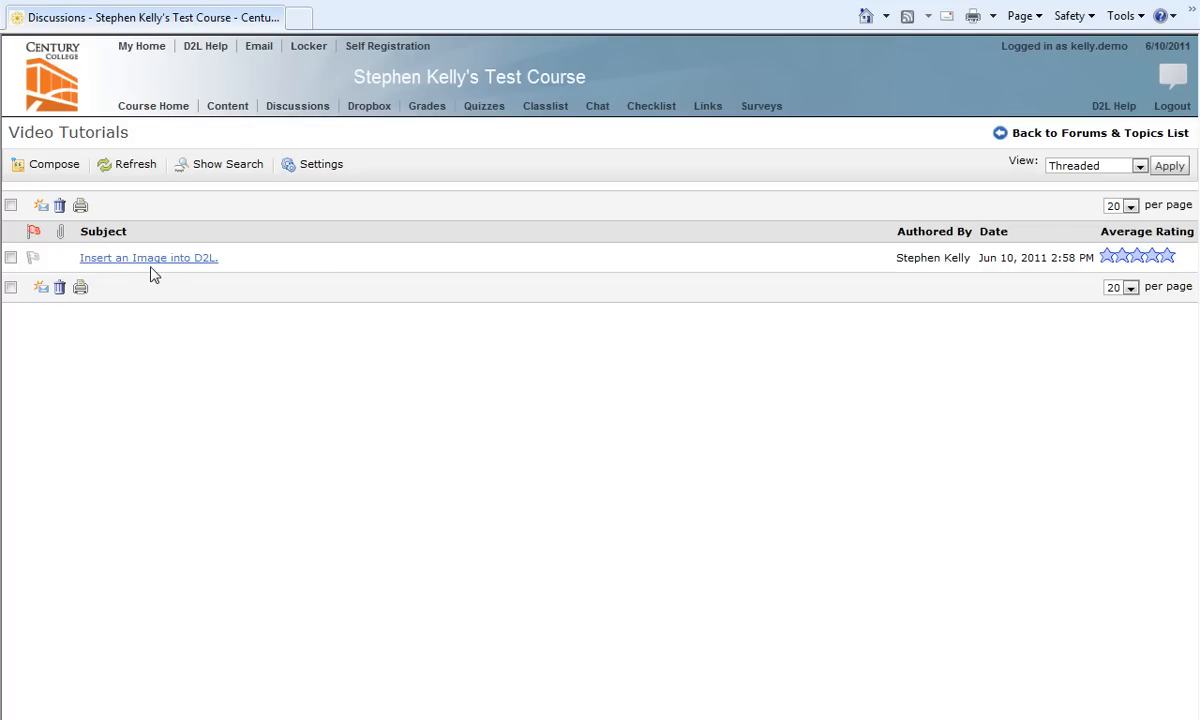
Open the 'Insert an Image into D2L.' post from the Video Tutorials topic list
click(148, 256)
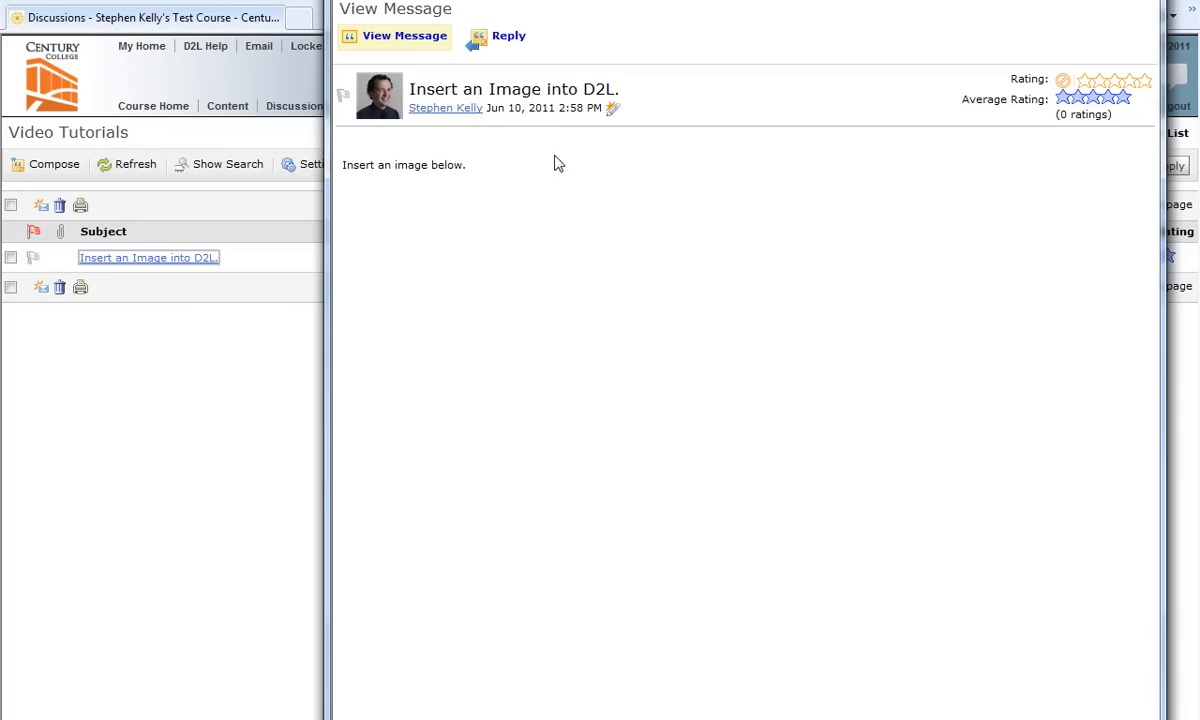
Start a reply to the post, keeping the original message quoted in the body
click(508, 36)
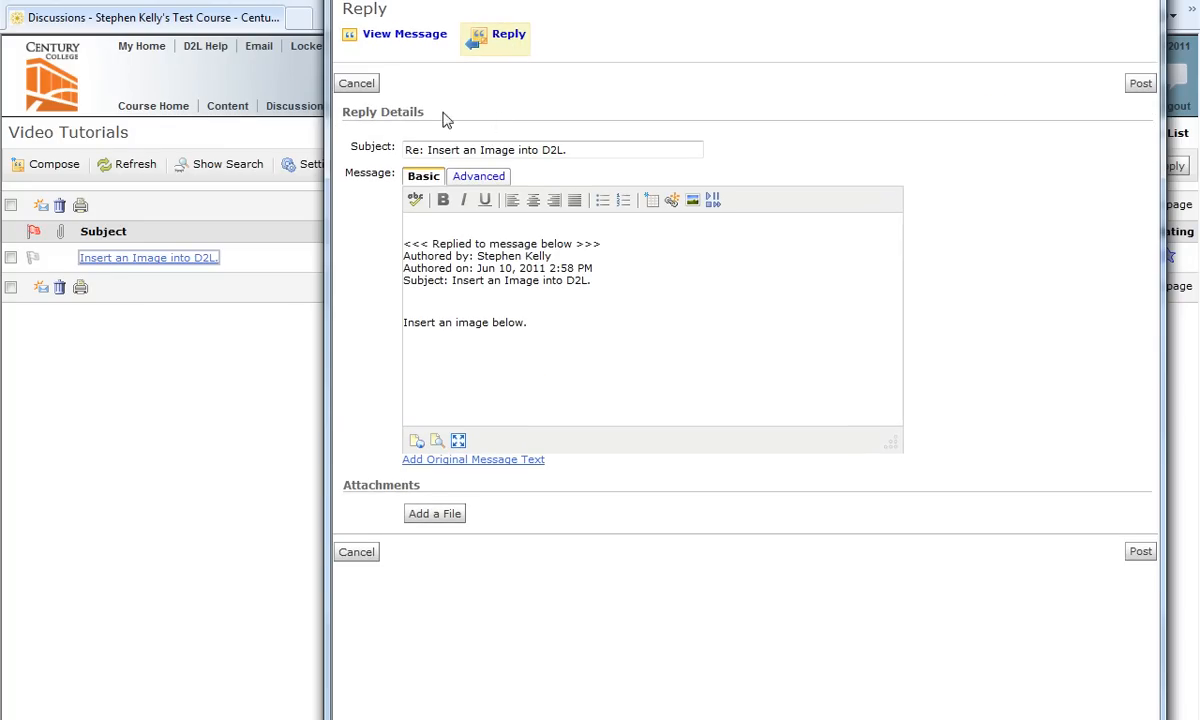
mouse_move(372, 284)
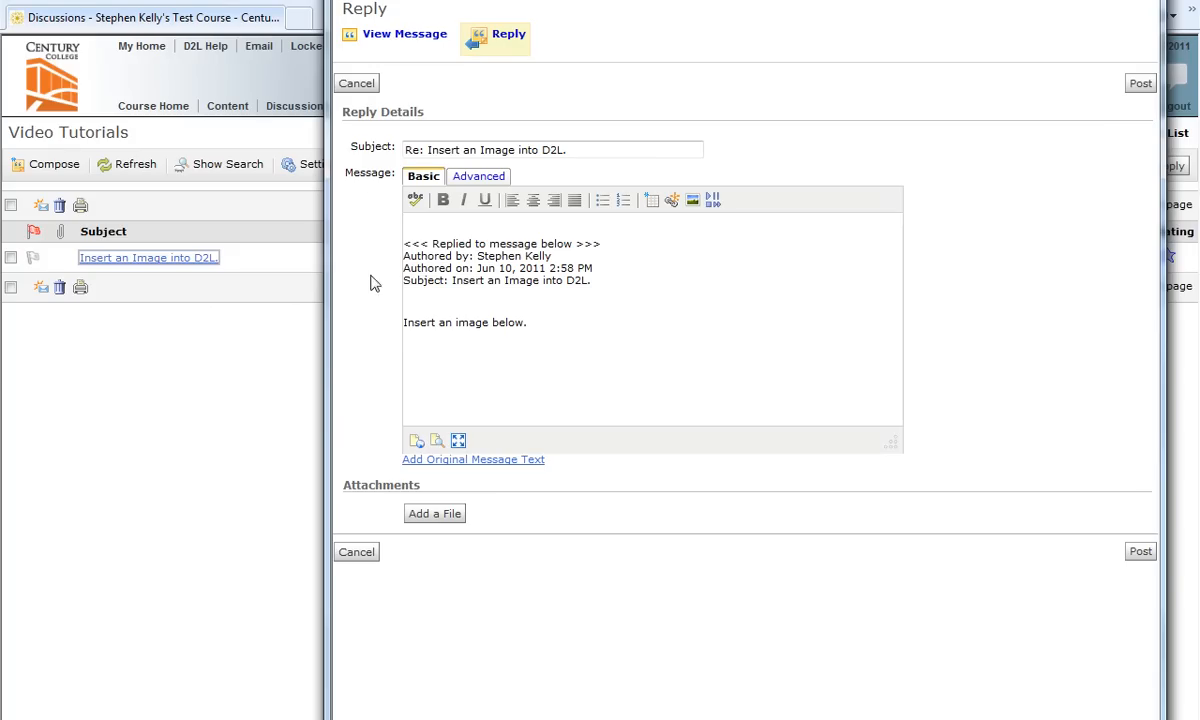
mouse_move(364, 248)
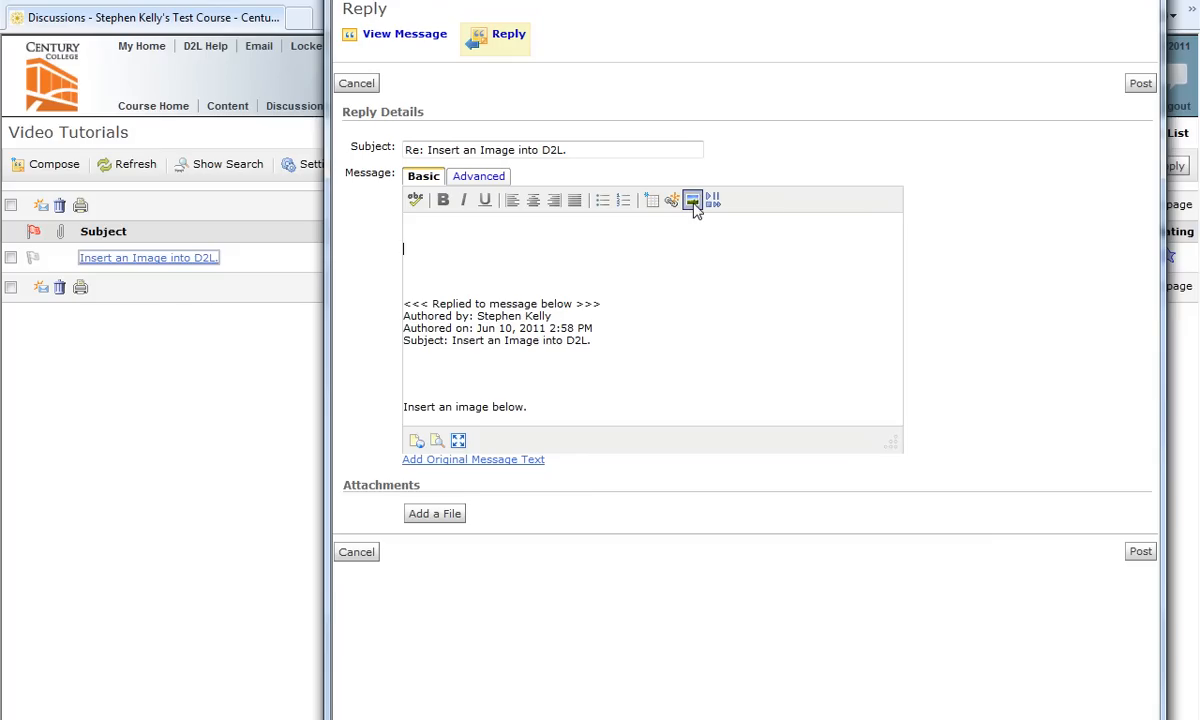
mouse_move(692, 200)
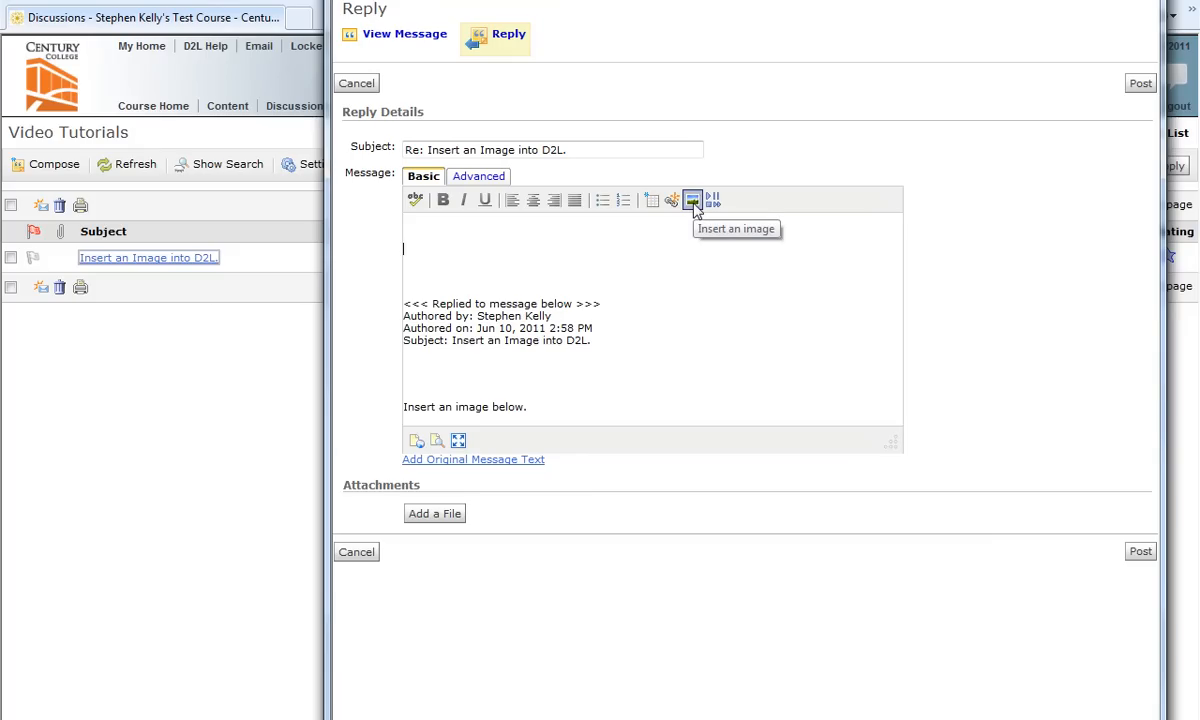
Bring up the Submit a File window from the editor's Insert an image tool
click(692, 200)
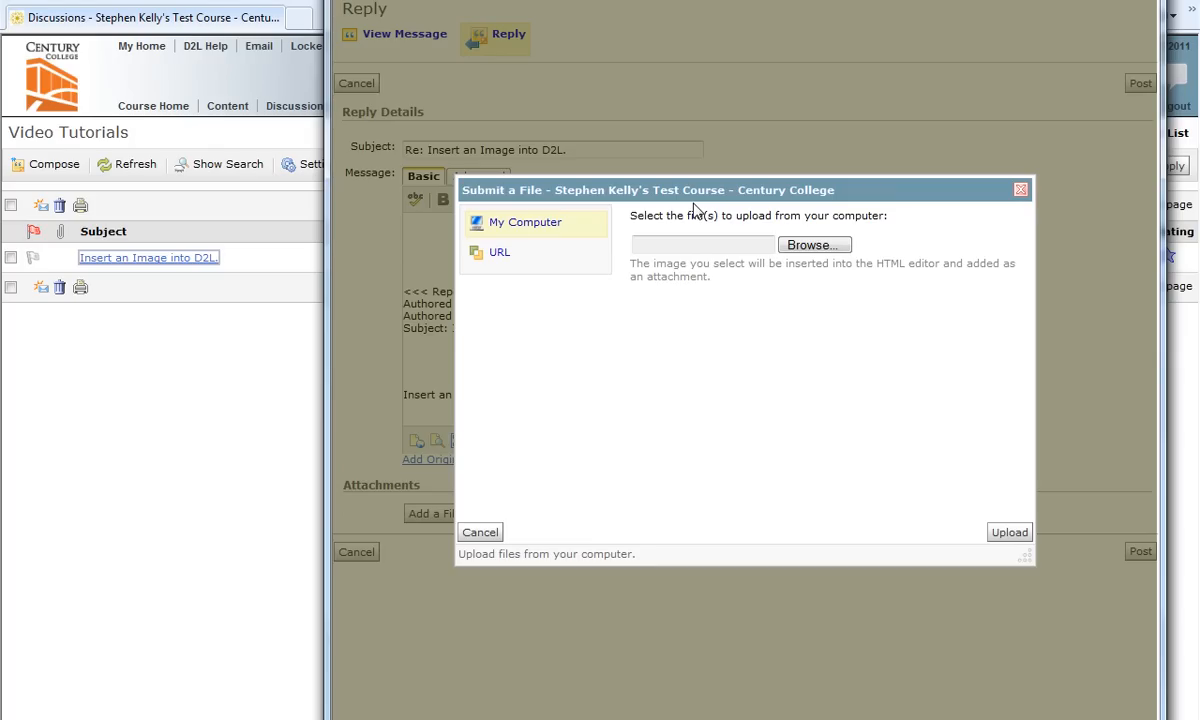
mouse_move(702, 210)
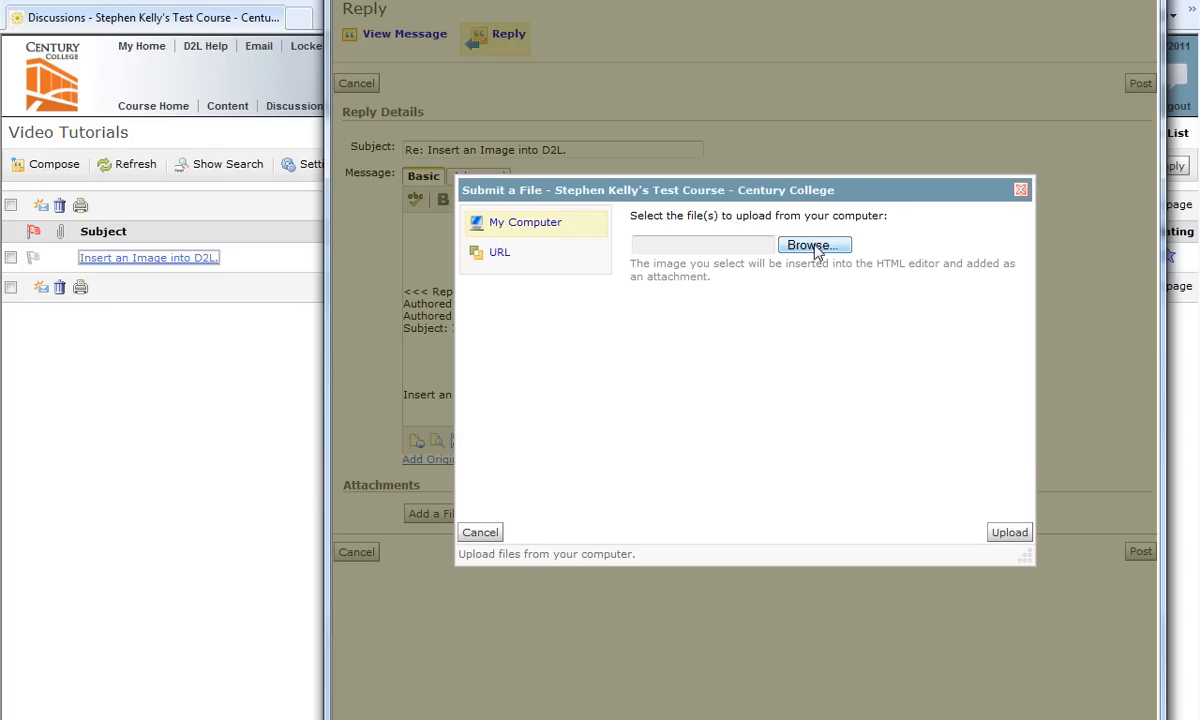
Choose Century_college_logo_lrg from the computer and upload it for the reply
click(814, 244)
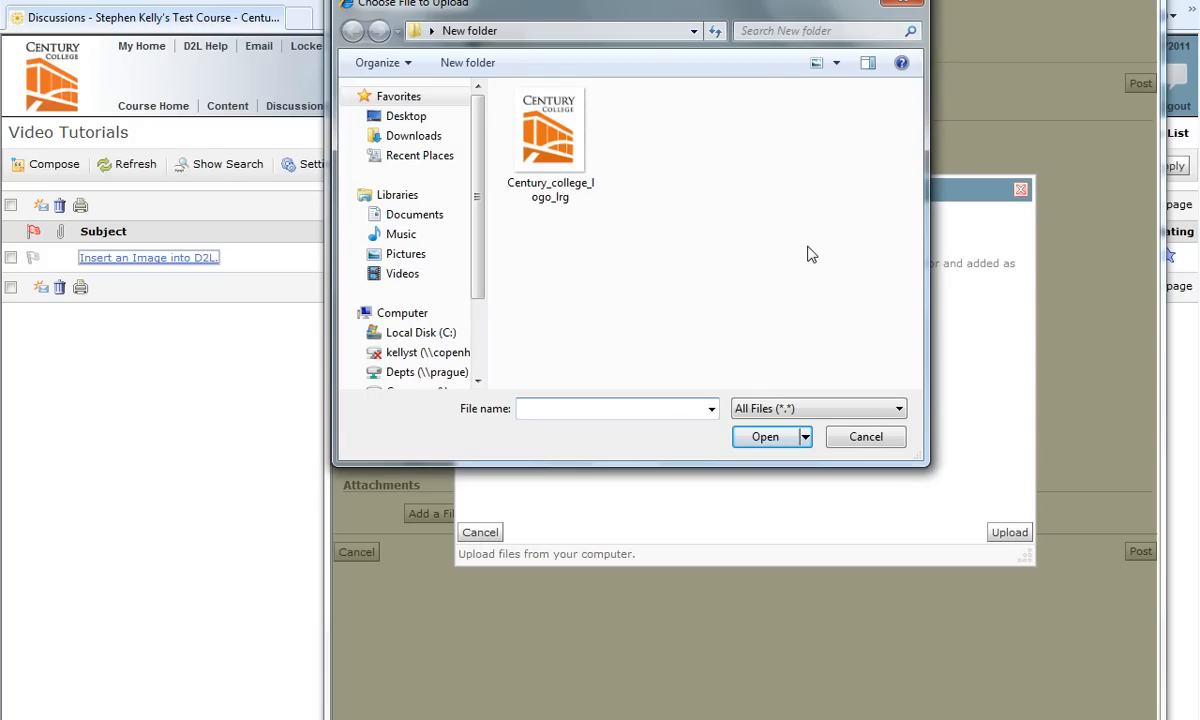
mouse_move(730, 172)
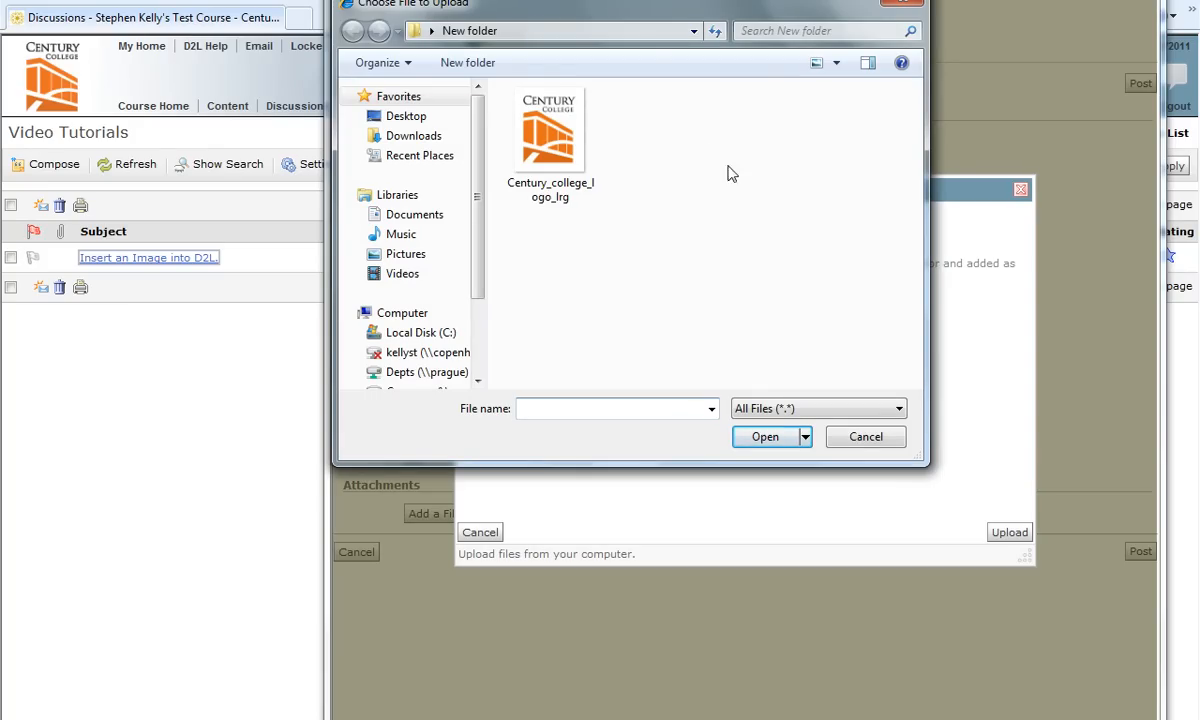
click(548, 130)
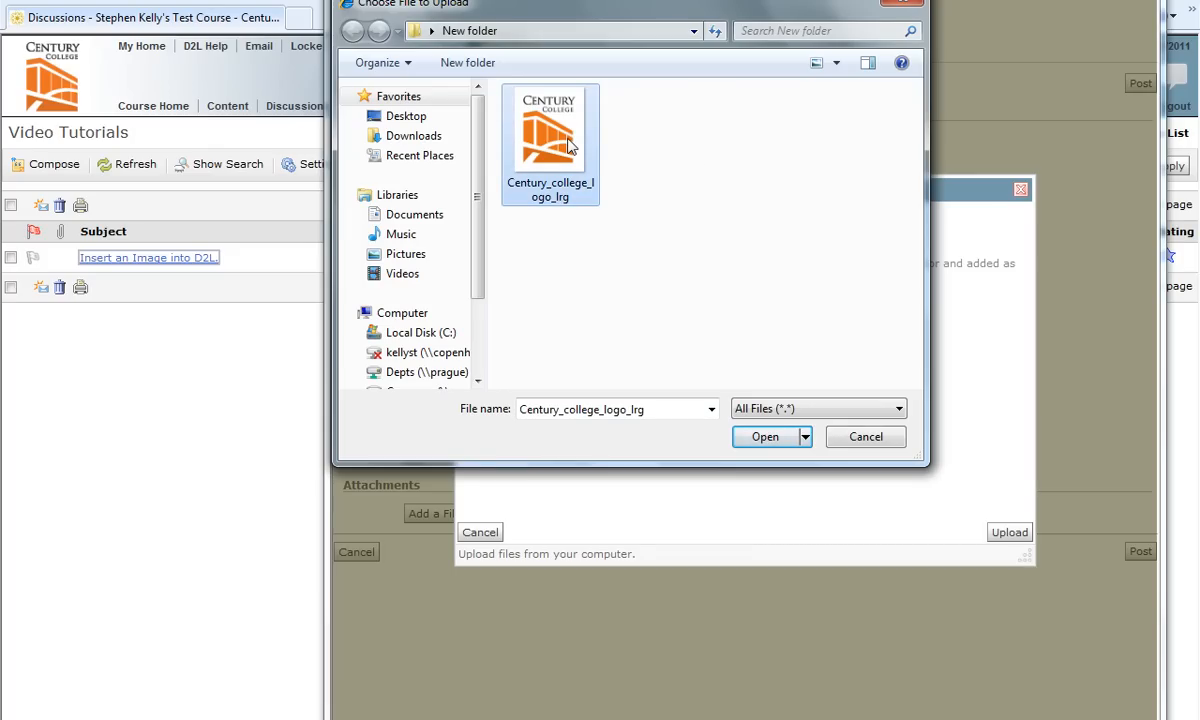
mouse_move(770, 304)
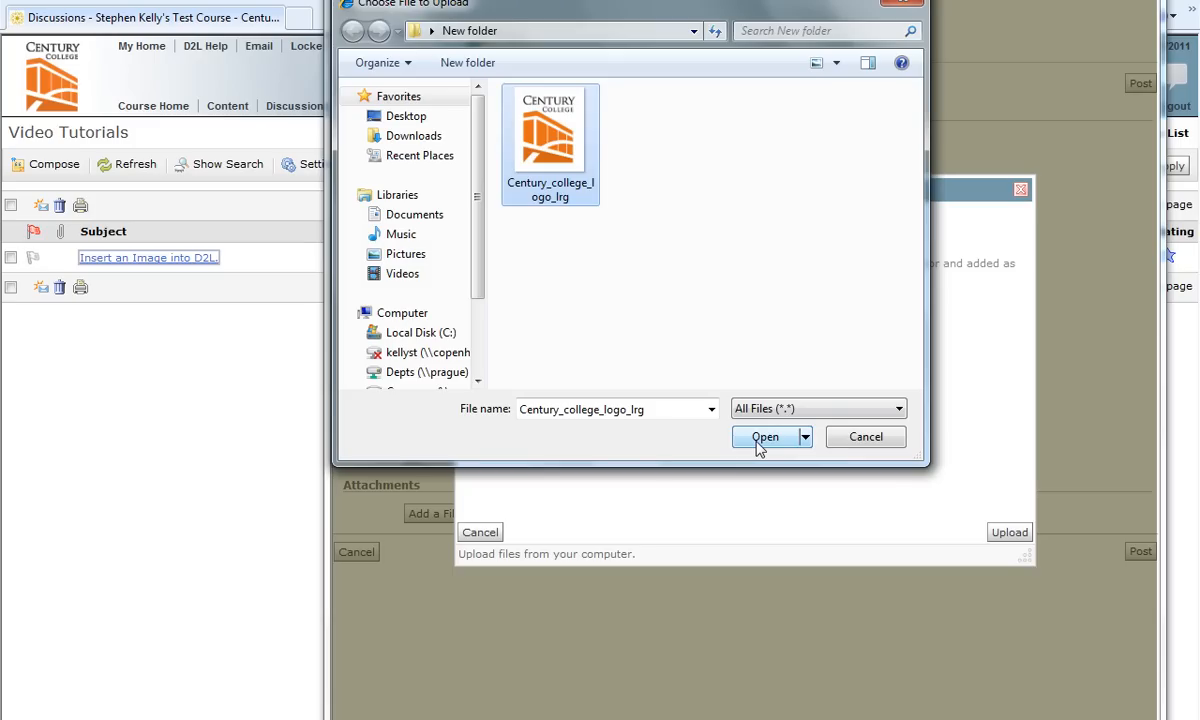
click(764, 436)
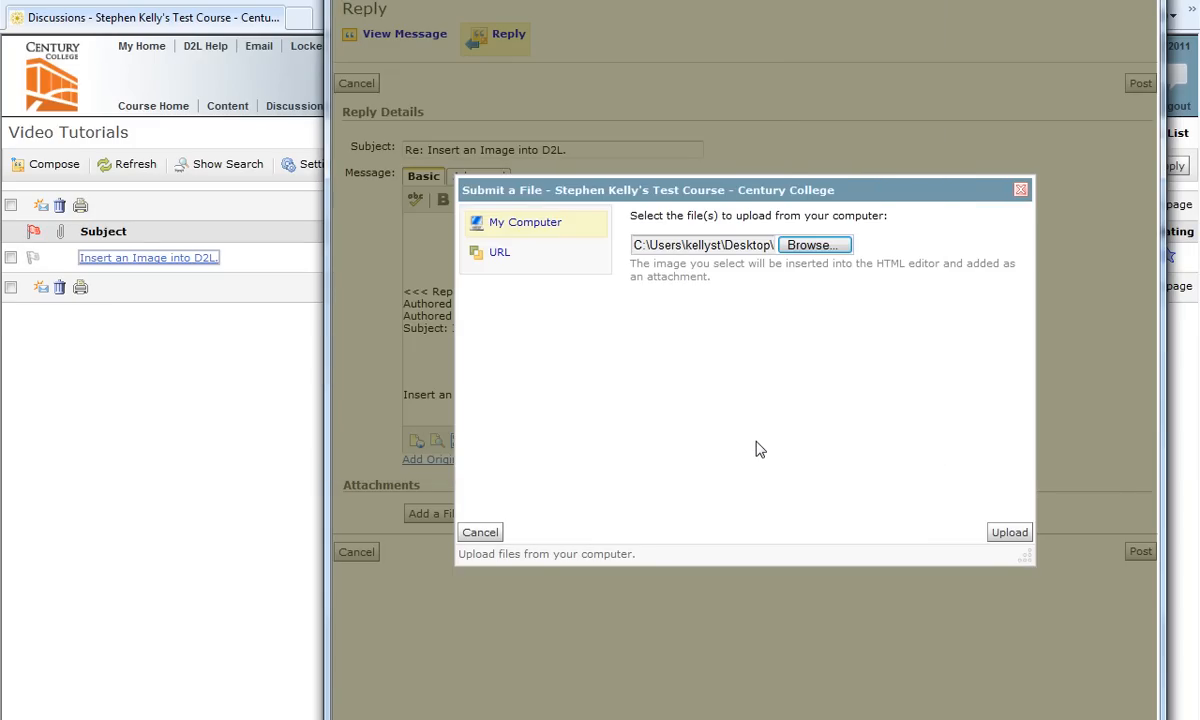
mouse_move(978, 548)
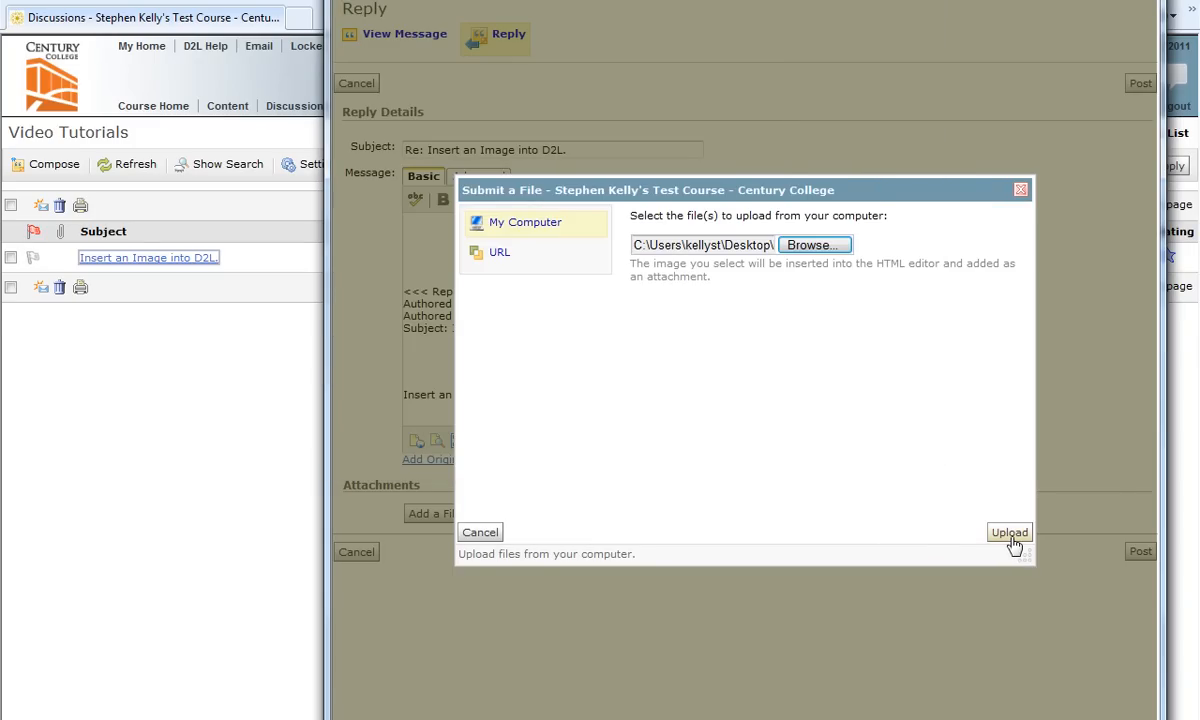
click(1008, 532)
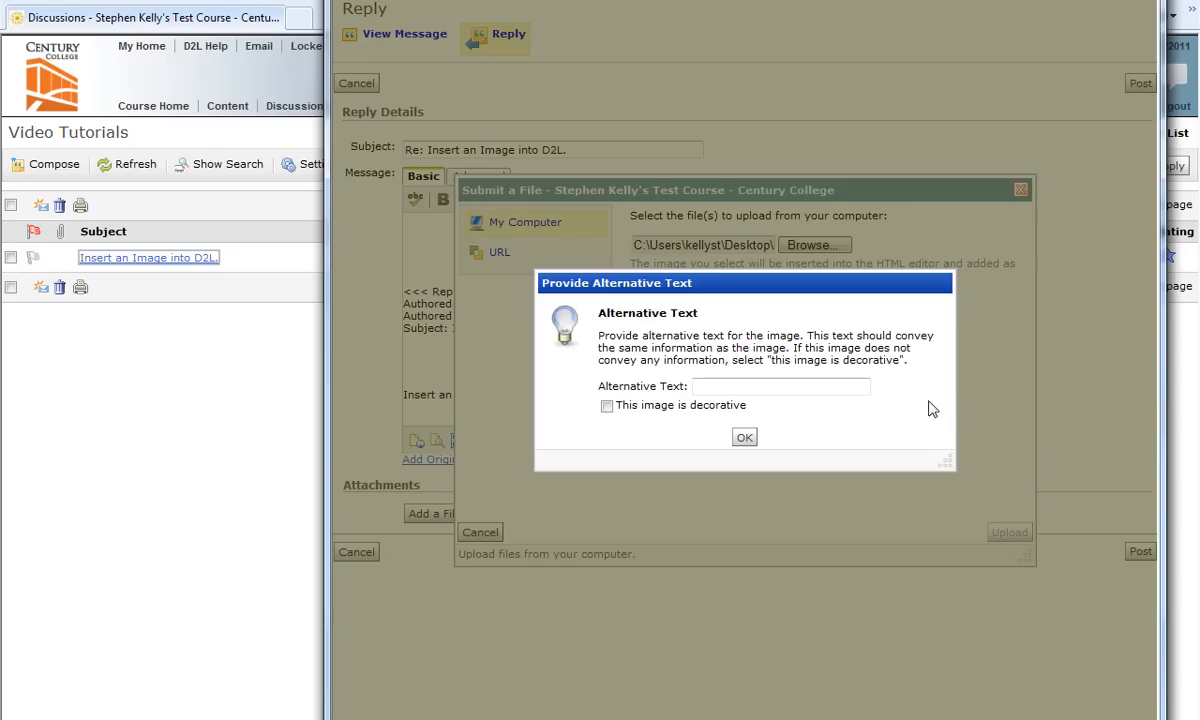
mouse_move(928, 408)
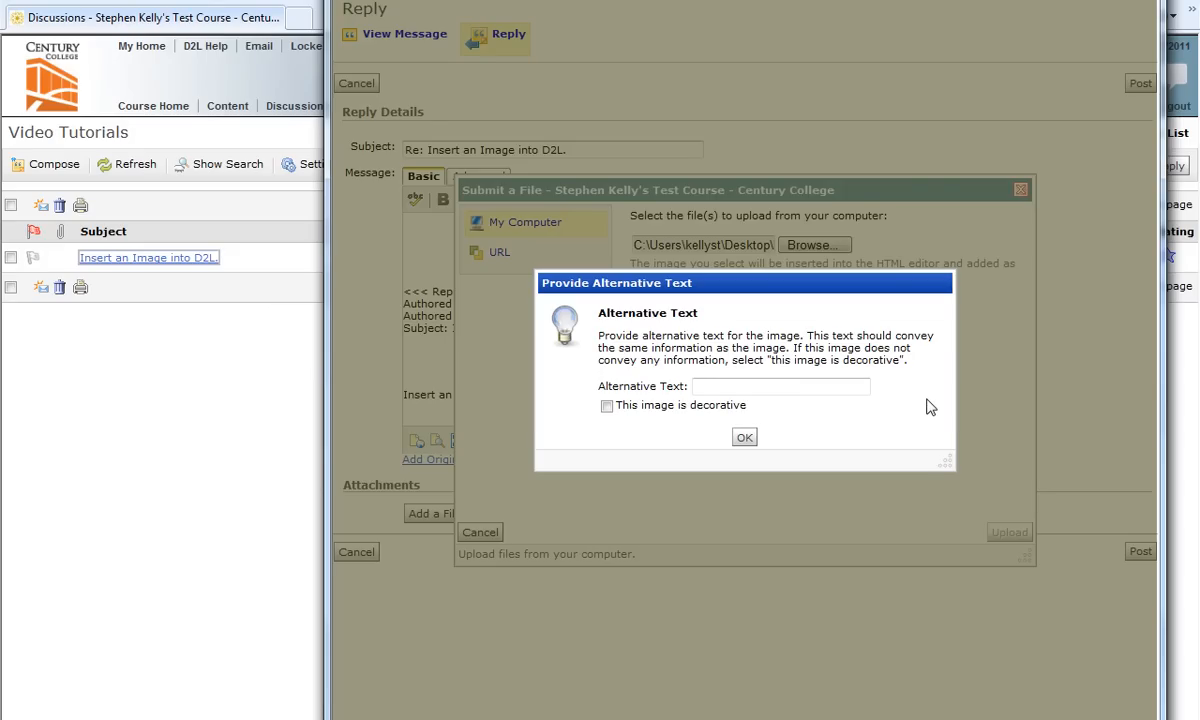
Mark the logo as a decorative image with no alternative text and insert it into the reply
click(606, 404)
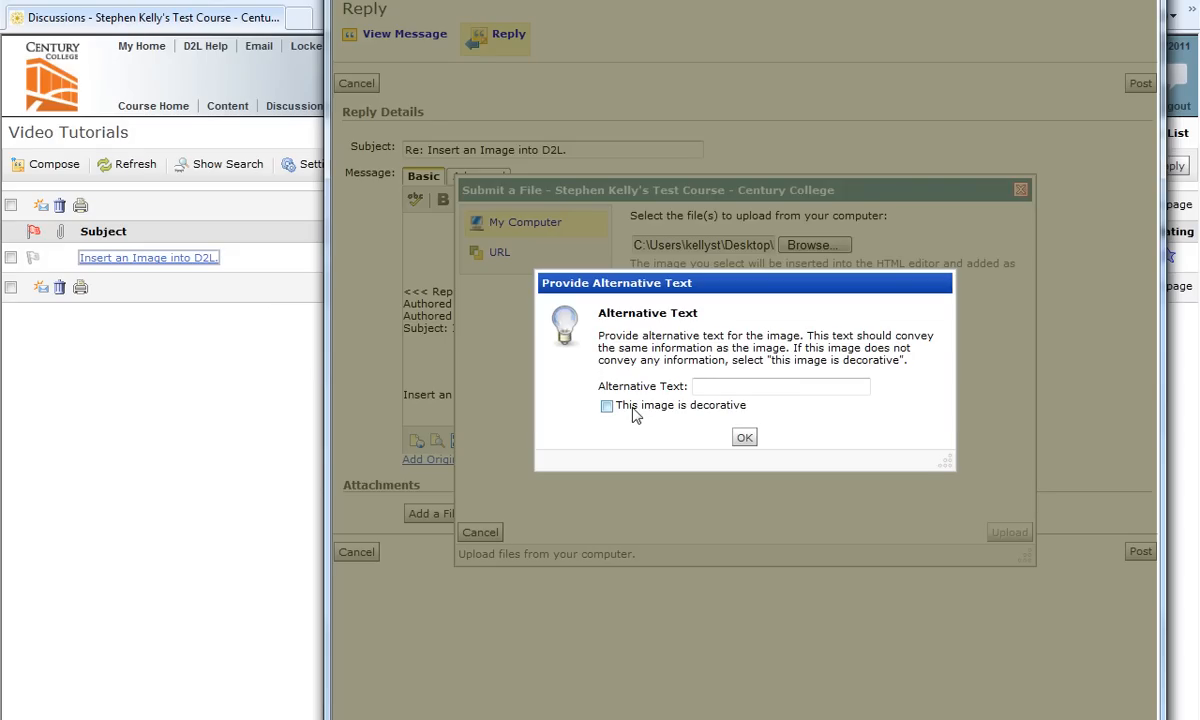
click(606, 404)
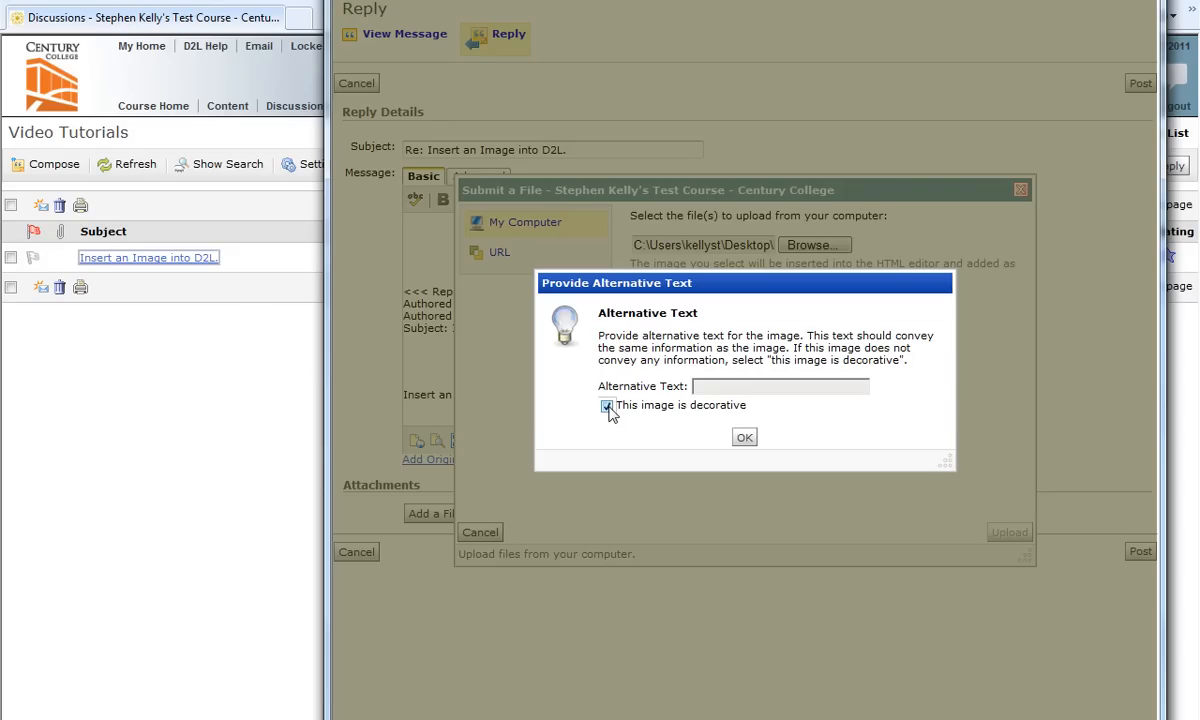
click(608, 404)
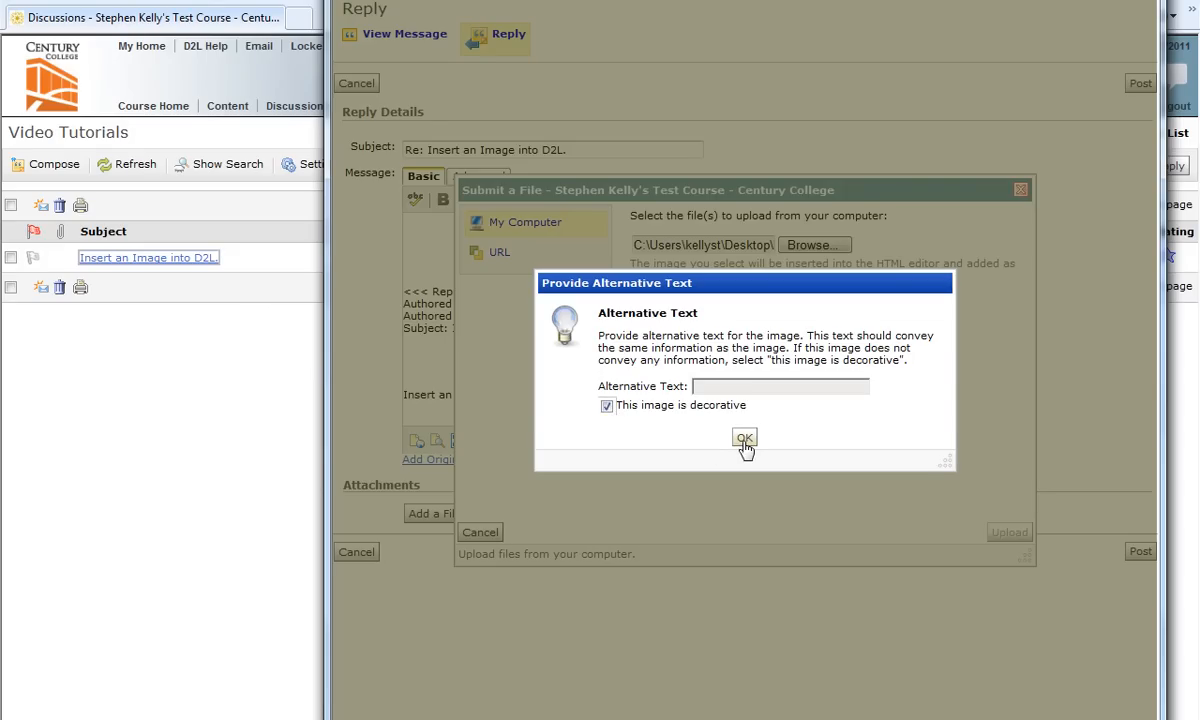
click(744, 440)
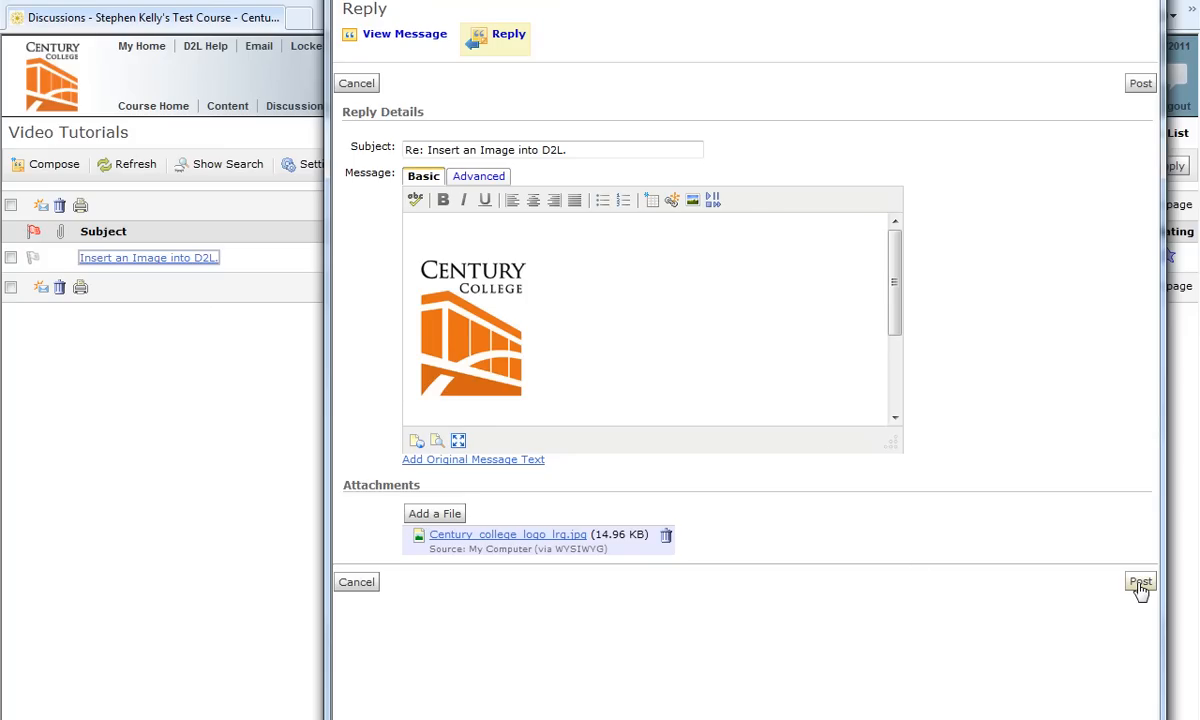
Post the reply containing the Century College logo and its attachment
click(1140, 582)
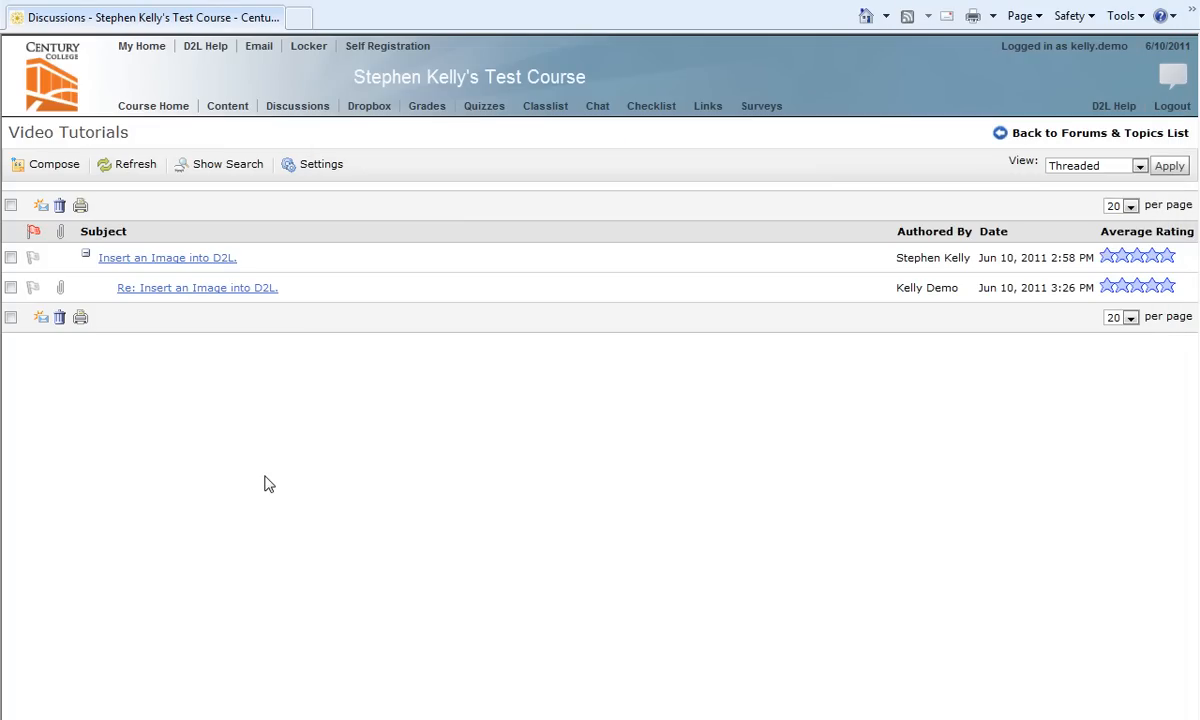
mouse_move(252, 396)
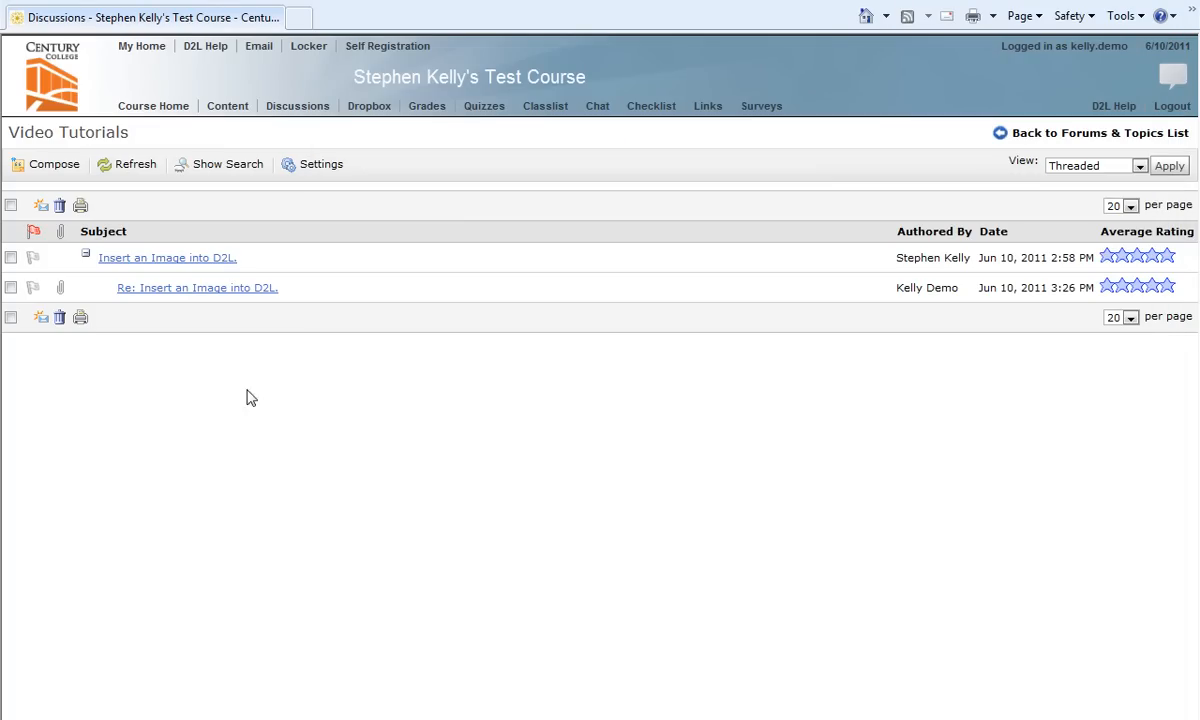
mouse_move(232, 312)
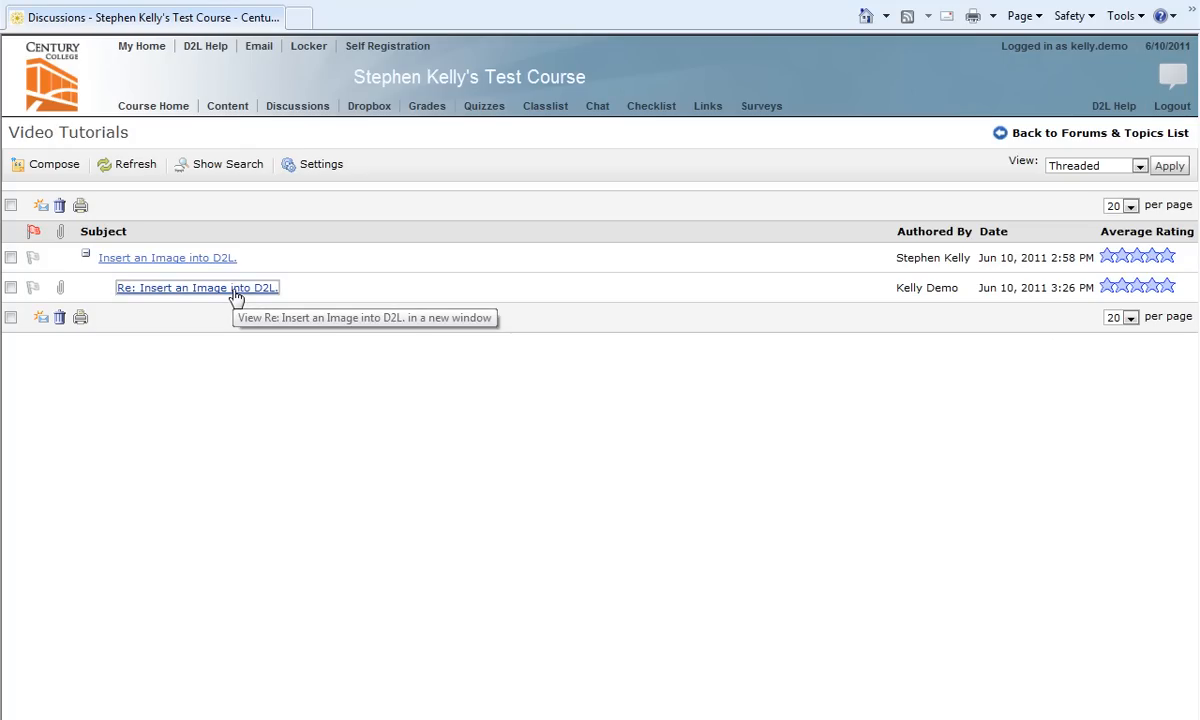
Open the posted 'Re: Insert an Image into D2L.' reply to confirm the logo shows
click(196, 288)
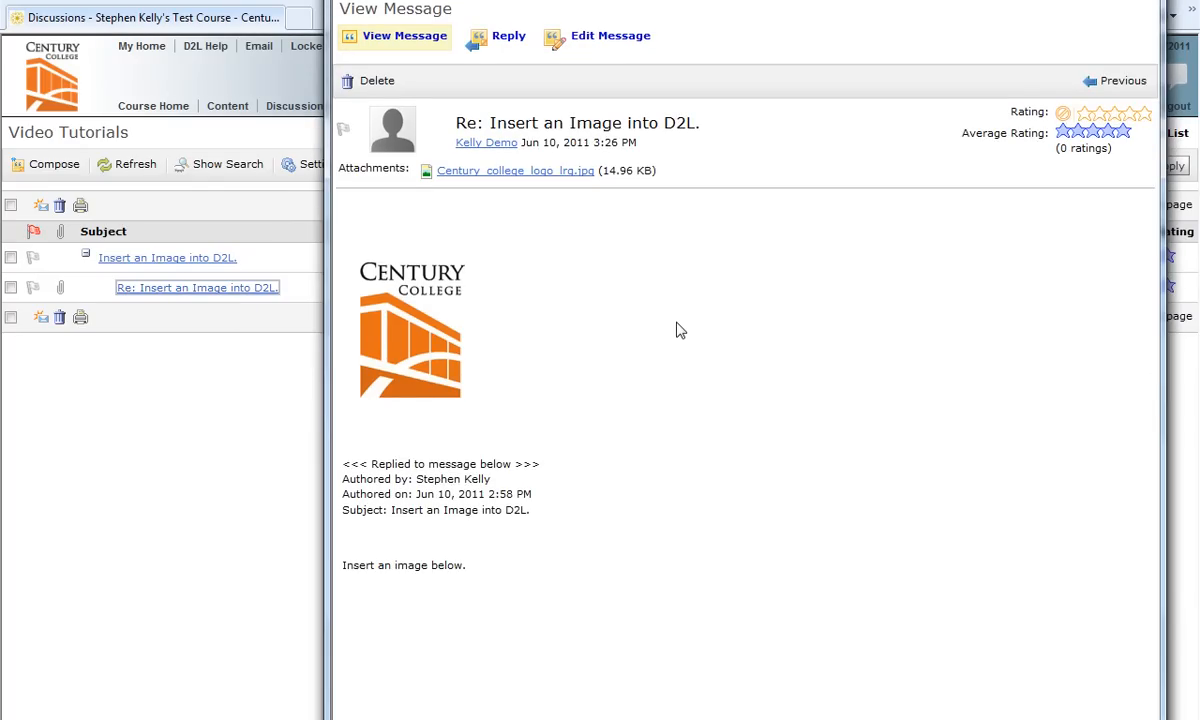